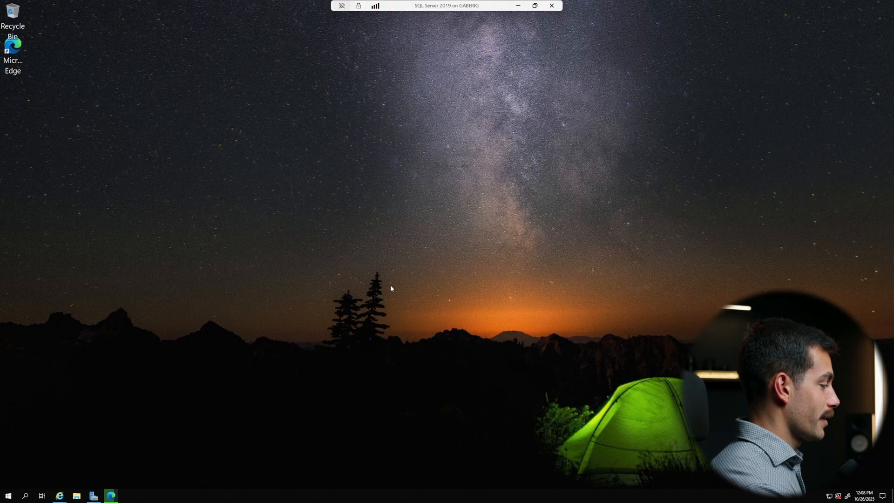
# - Launch PowerShell as administrator and run winver to confirm Windows Server 2019
pyautogui.click(9, 494)
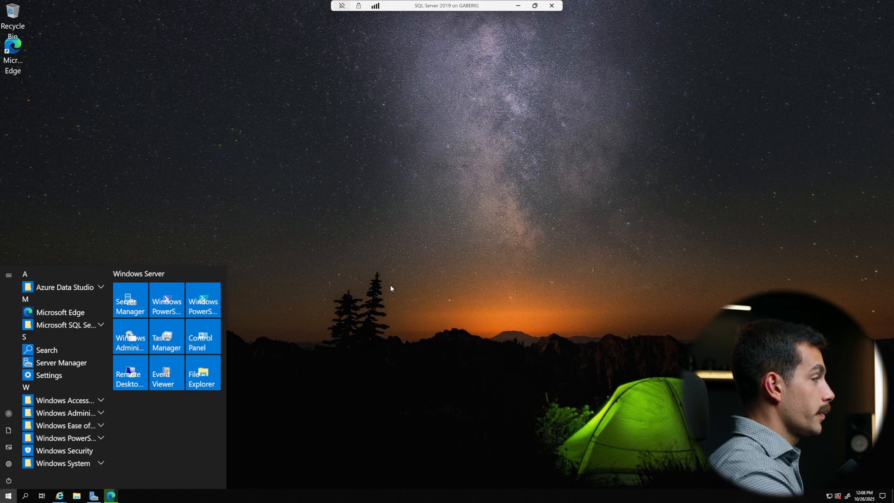
pyautogui.rightClick(166, 299)
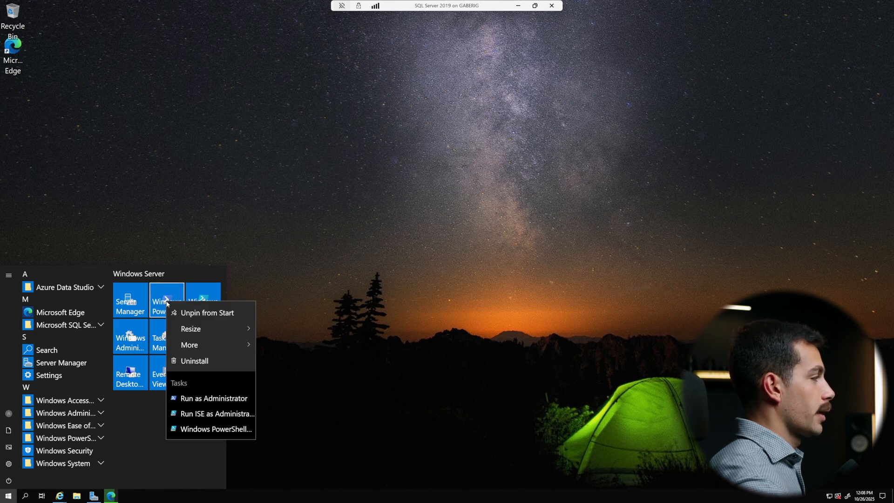
pyautogui.moveTo(189, 345)
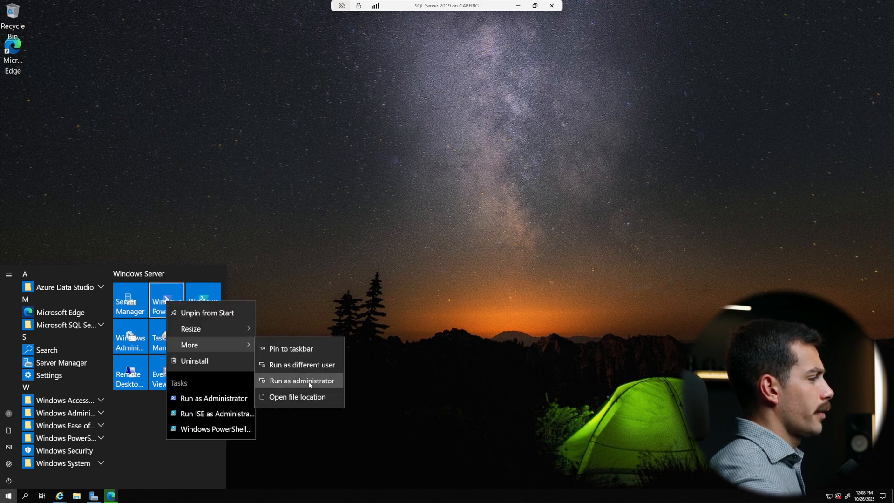
pyautogui.click(301, 380)
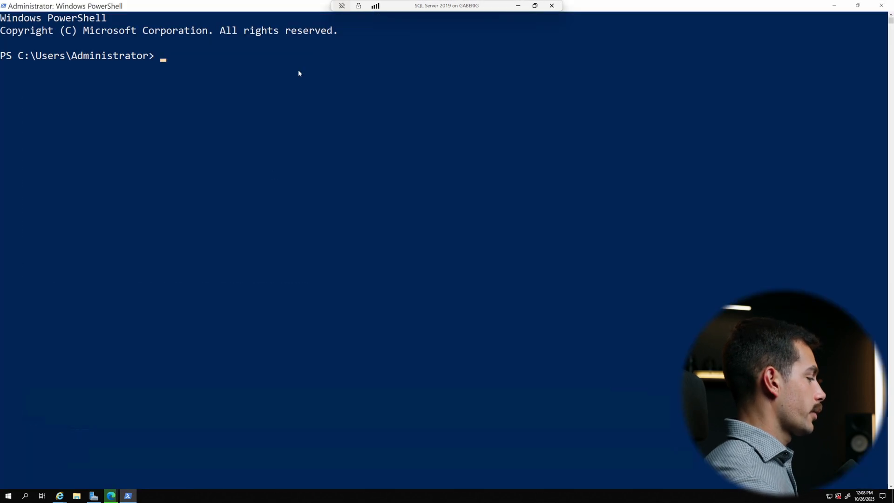
pyautogui.write('winver')
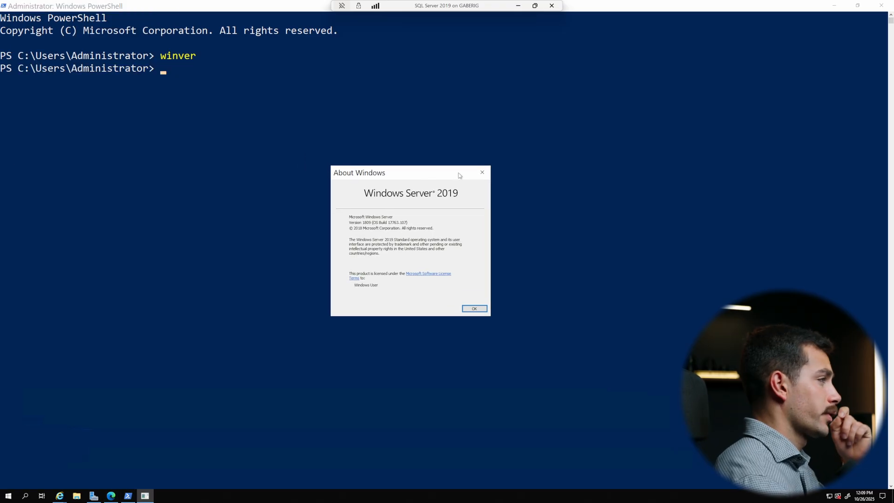
pyautogui.click(474, 309)
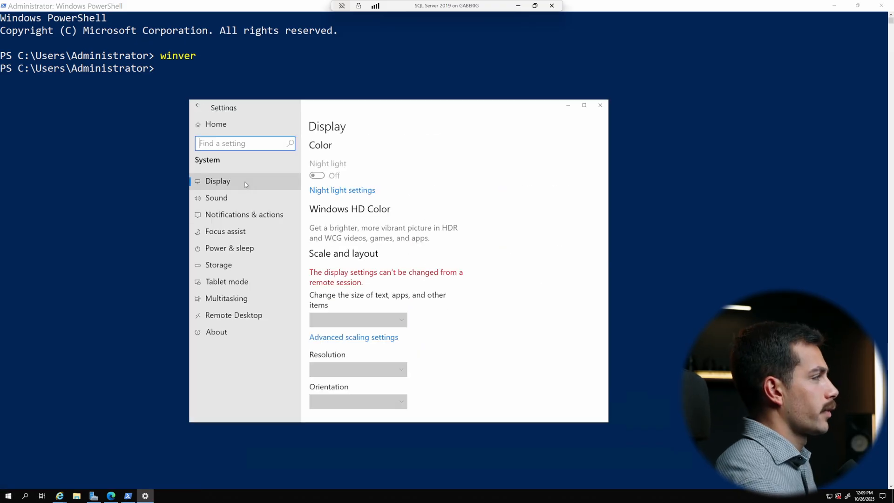
# - Review About page specs: 12th Gen Intel i9, 7.81 GB RAM, 64-bit, Server 2019 Standard
pyautogui.click(216, 332)
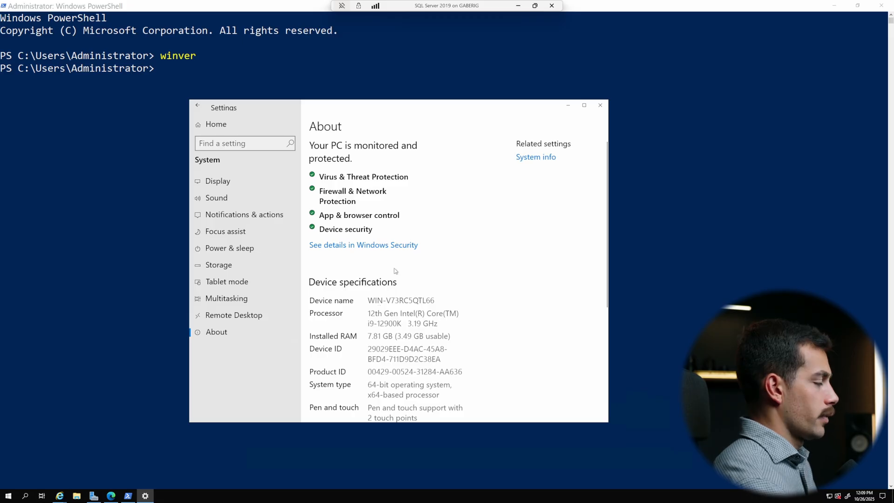
pyautogui.scroll(-3)
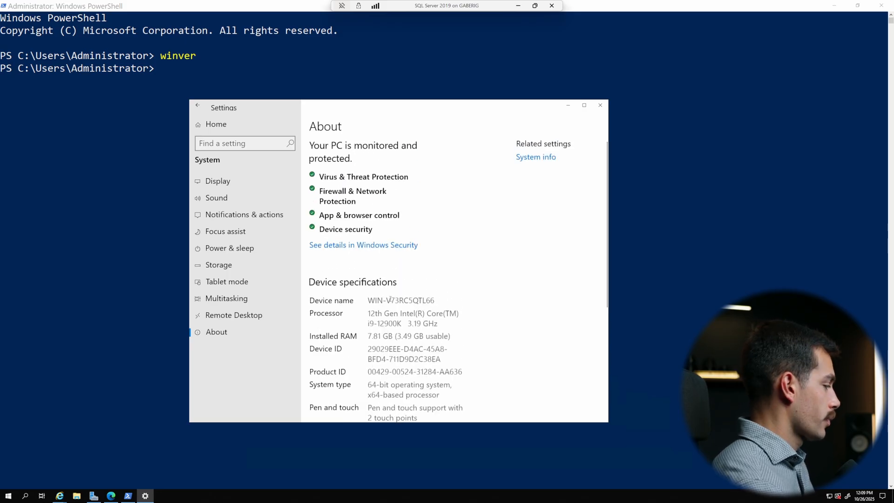
pyautogui.scroll(-3)
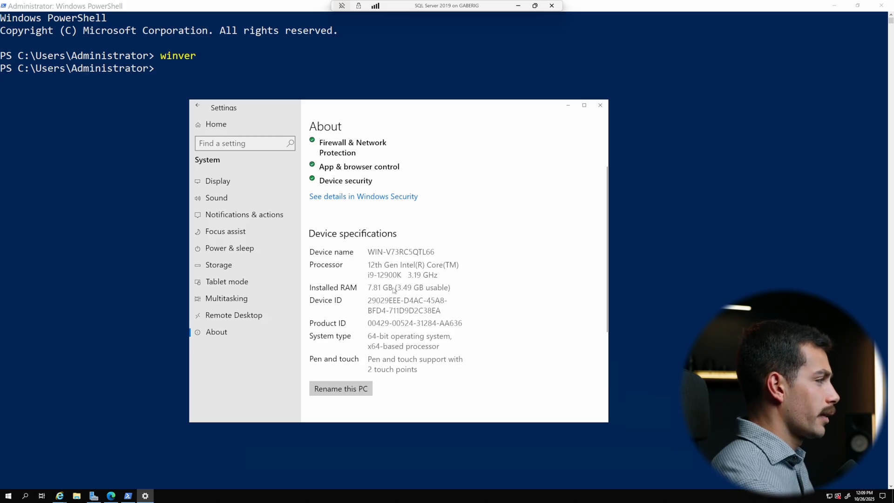
pyautogui.scroll(-3)
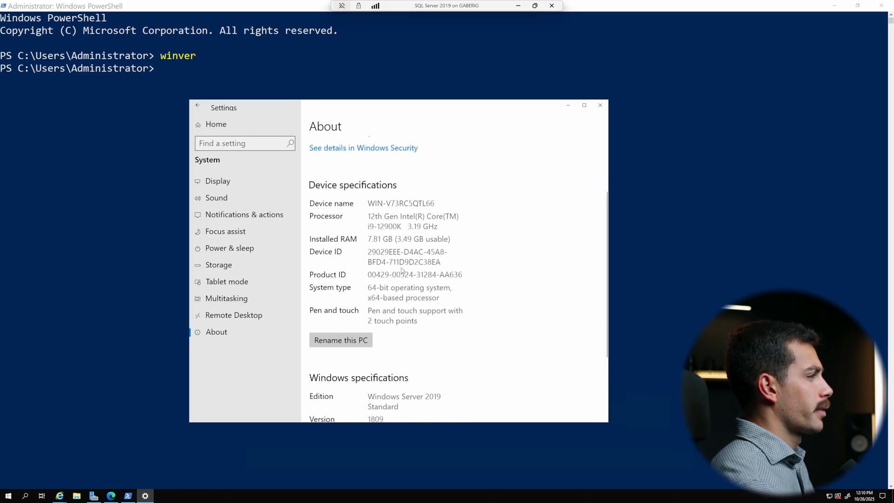
pyautogui.scroll(-3)
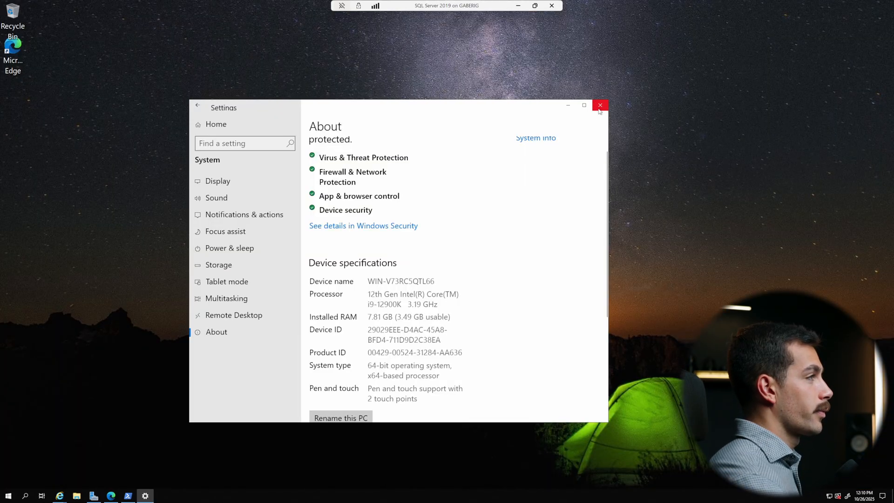
# - Run tpm.msc and check the C: drive, about 3.90 GB free of 19.4 GB
pyautogui.click(600, 105)
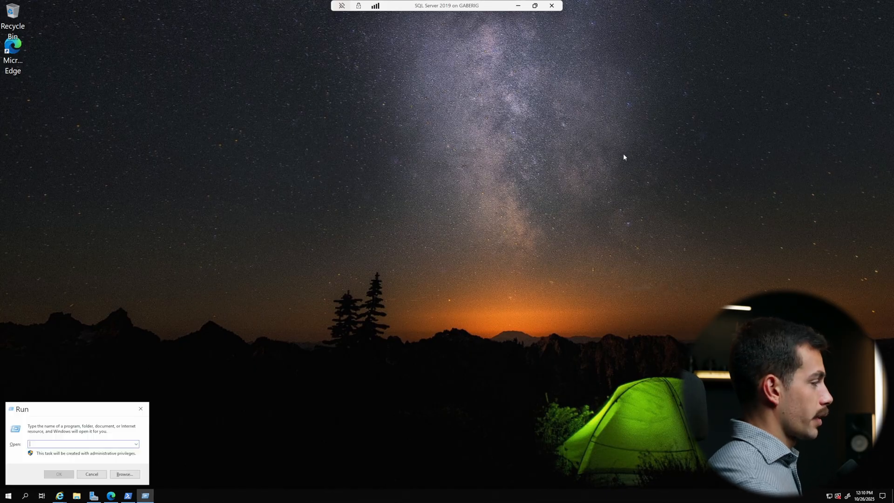
pyautogui.write('tpm.msc')
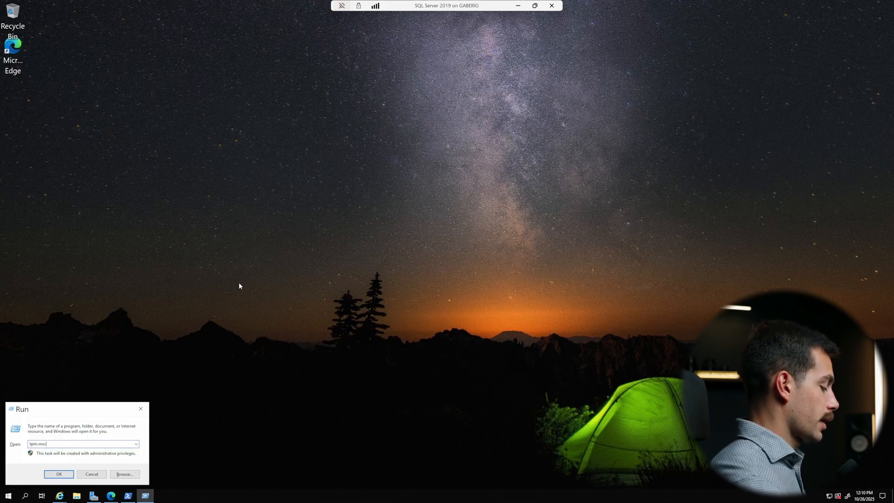
pyautogui.click(58, 474)
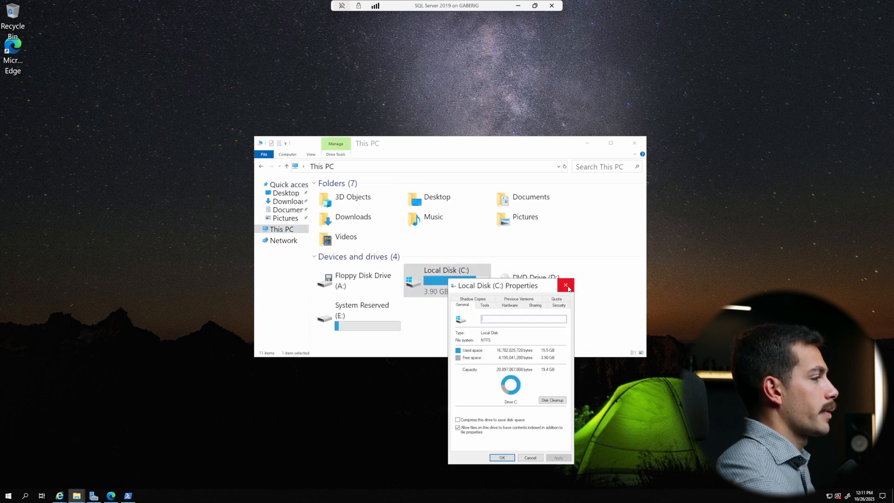
pyautogui.moveTo(565, 285)
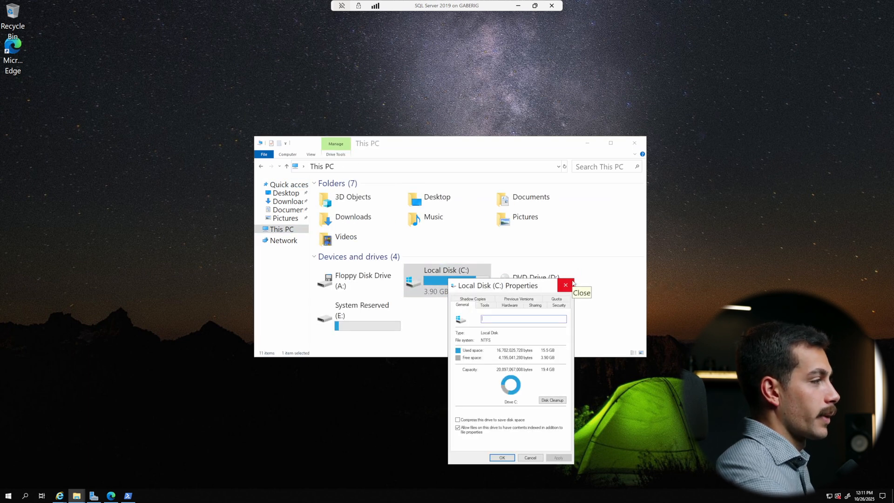
pyautogui.click(565, 285)
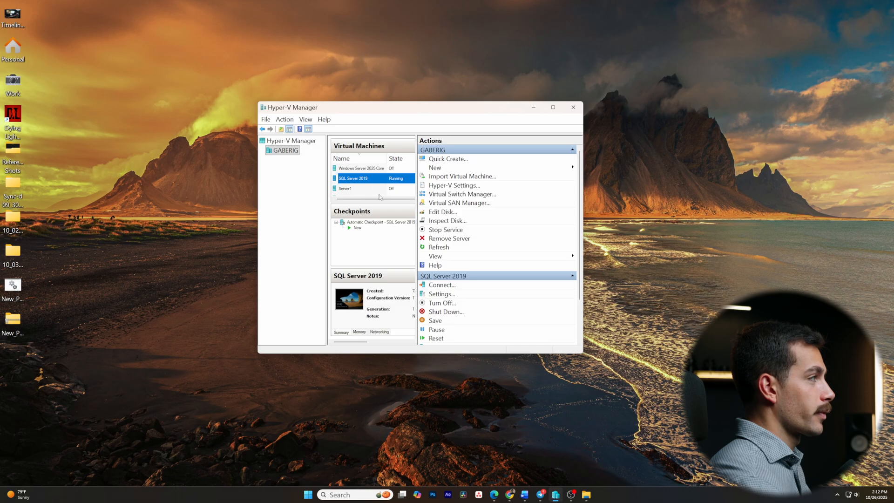
# - Turn off the SQL Server 2019 VM and expand its virtual hard disk to 51 GB
pyautogui.click(441, 302)
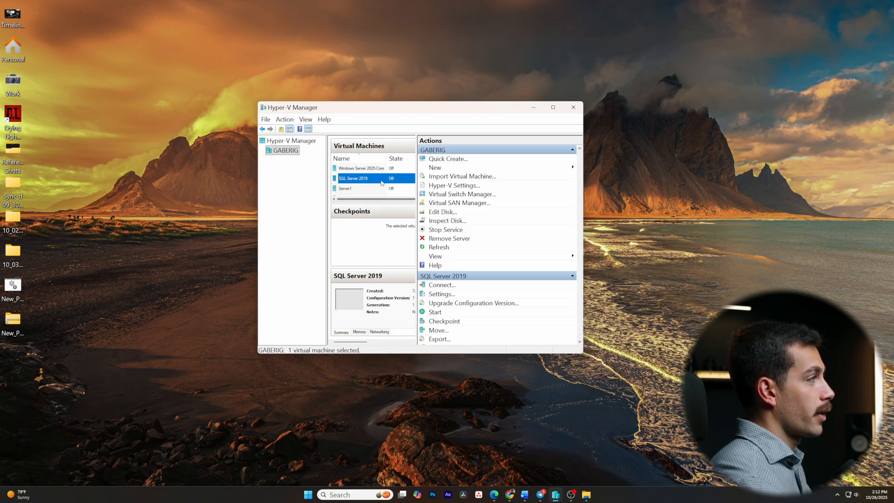
pyautogui.click(442, 293)
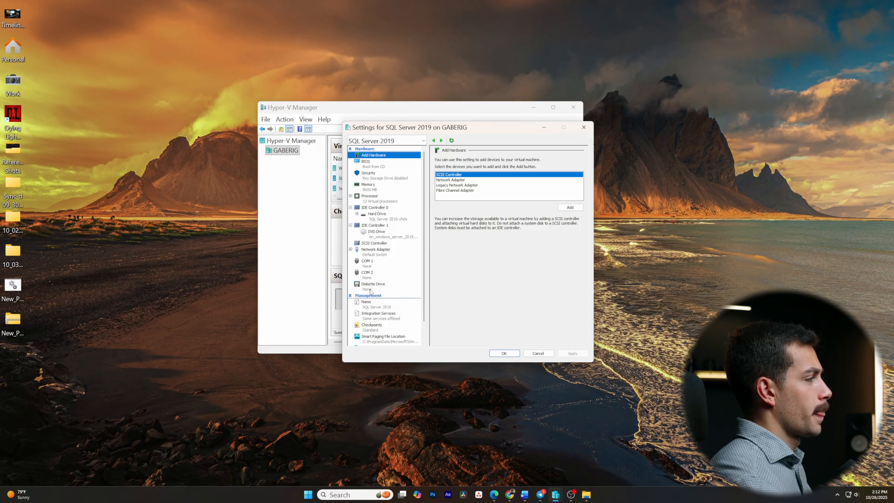
pyautogui.moveTo(376, 165)
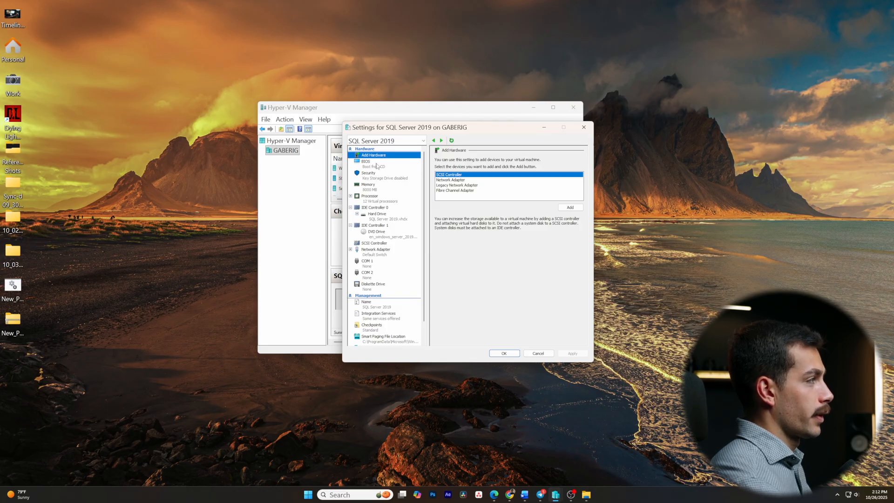
pyautogui.click(376, 213)
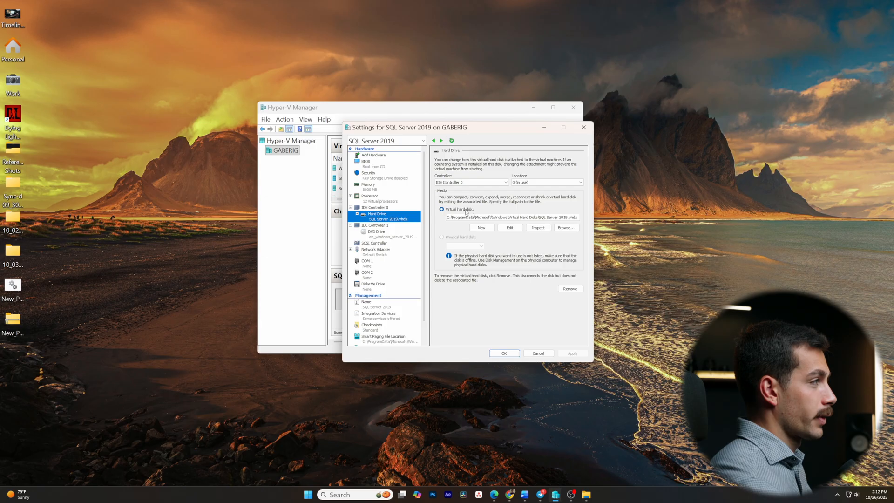
pyautogui.click(509, 227)
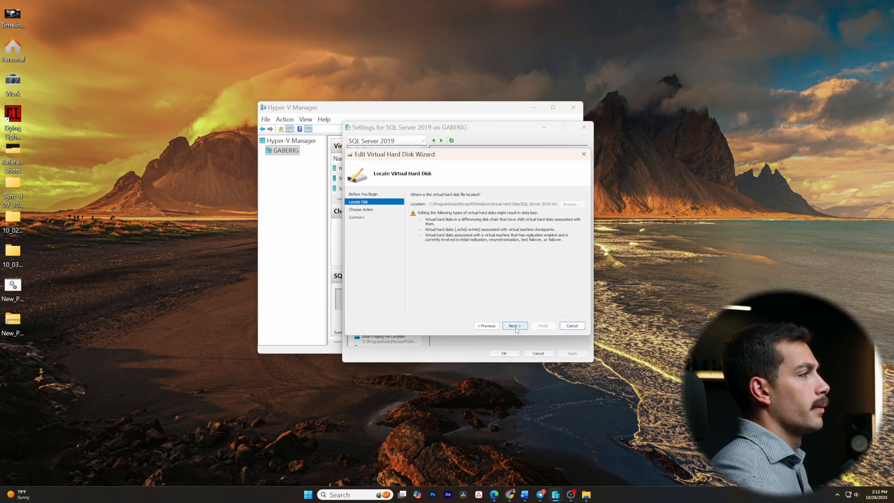
pyautogui.click(514, 326)
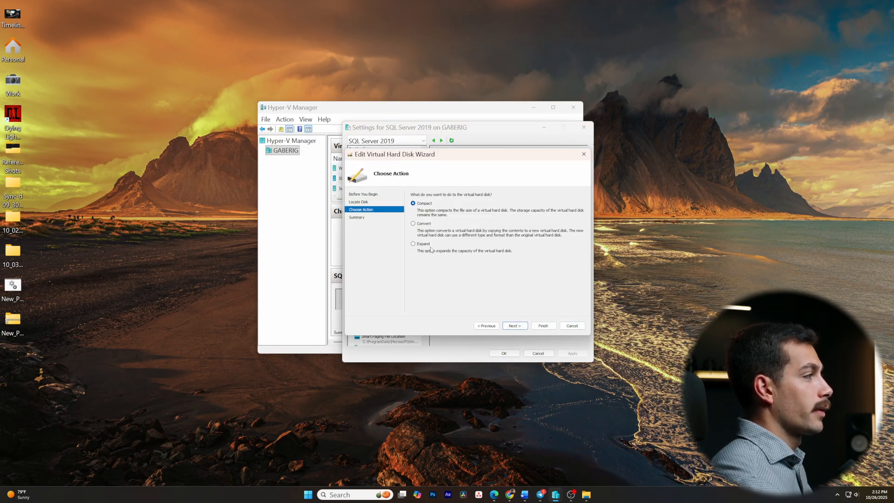
pyautogui.click(414, 243)
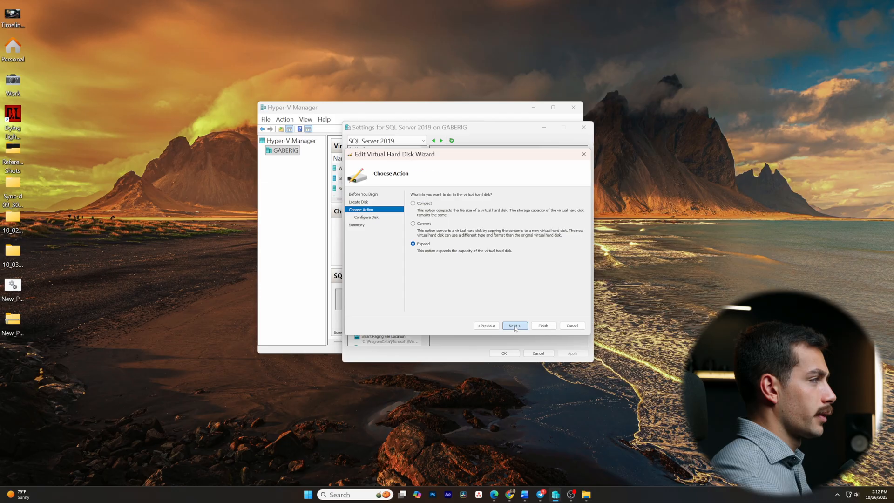
pyautogui.click(513, 326)
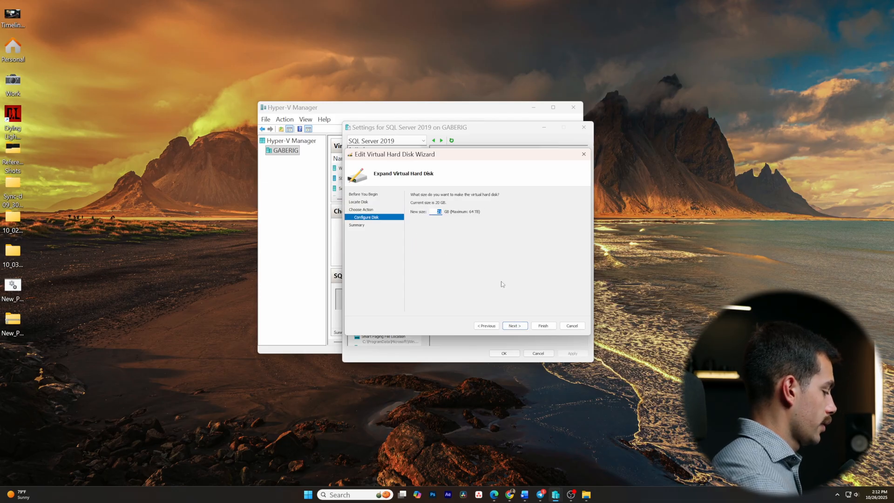
pyautogui.write('51')
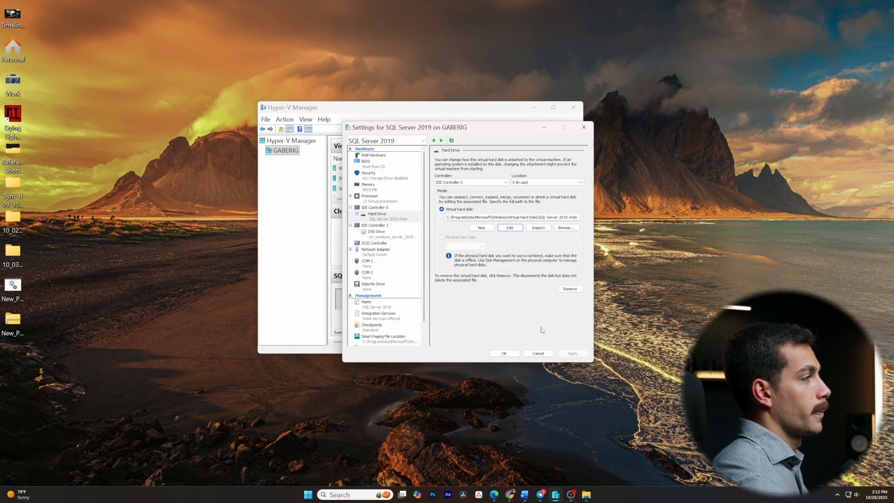
# - Start the SQL Server 2019 virtual machine and connect to its desktop
pyautogui.rightClick(352, 178)
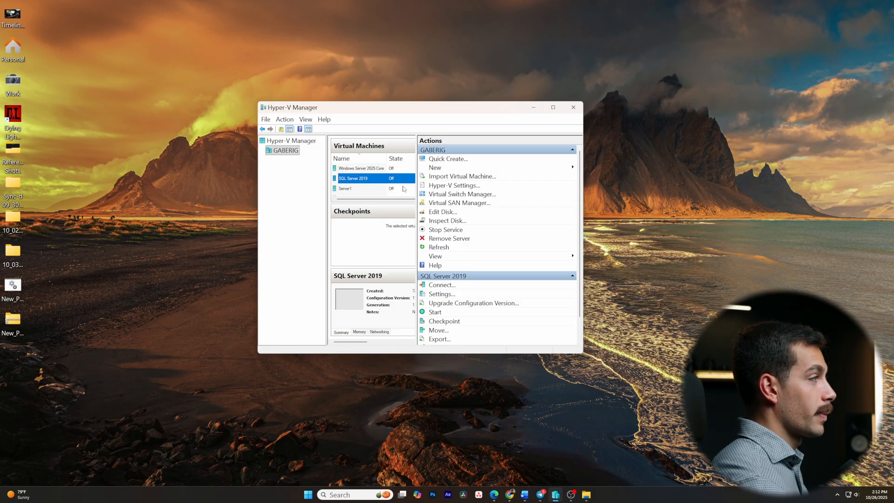
pyautogui.click(435, 312)
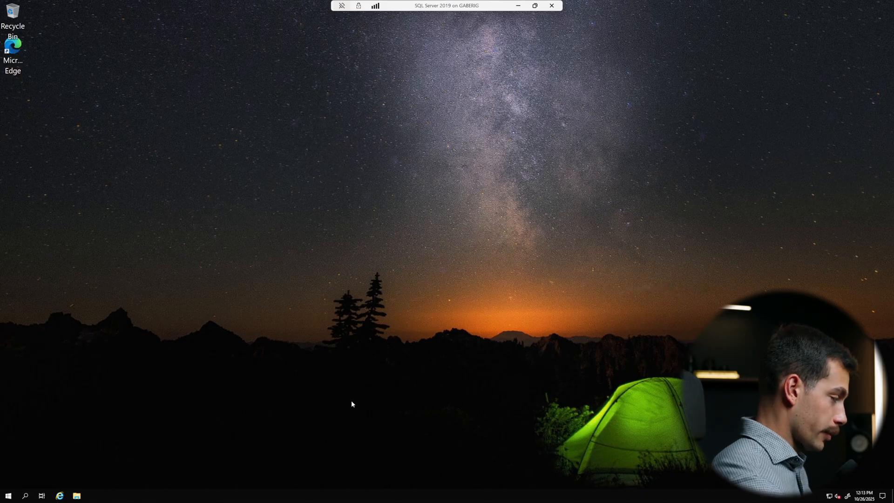
# - Launch Server Manager and start Windows Server Backup from the Tools menu
pyautogui.click(8, 494)
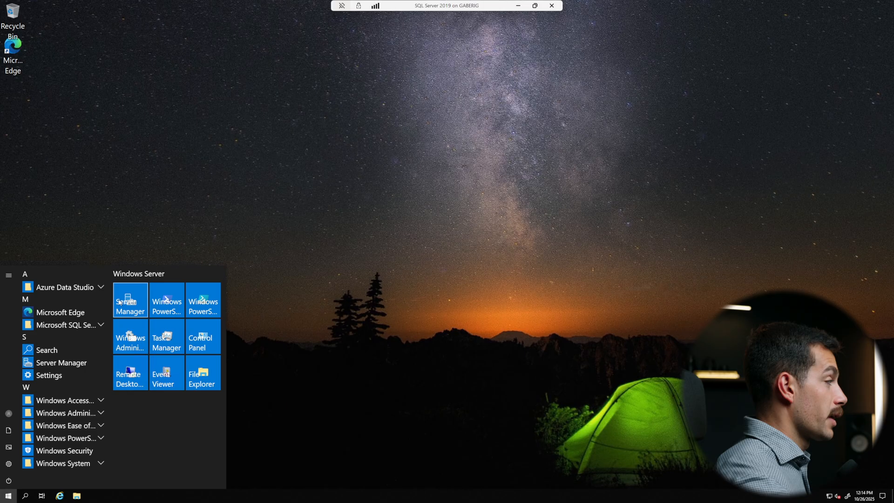
pyautogui.click(130, 300)
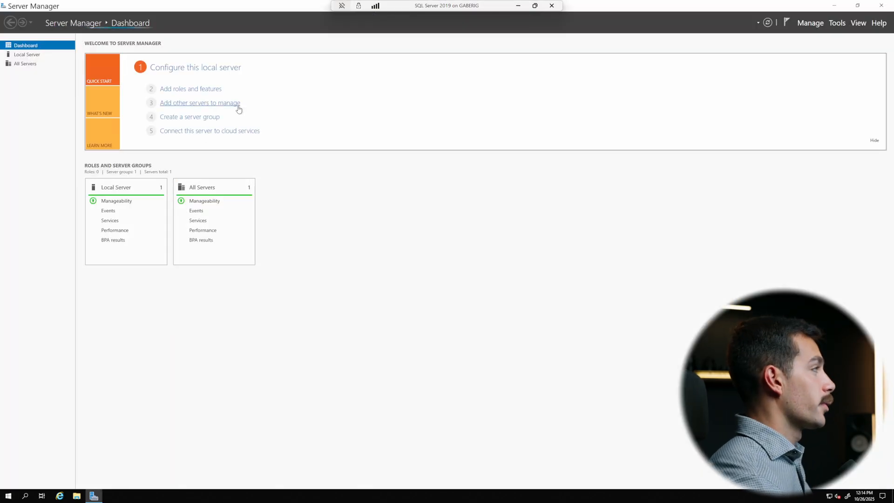
pyautogui.click(809, 22)
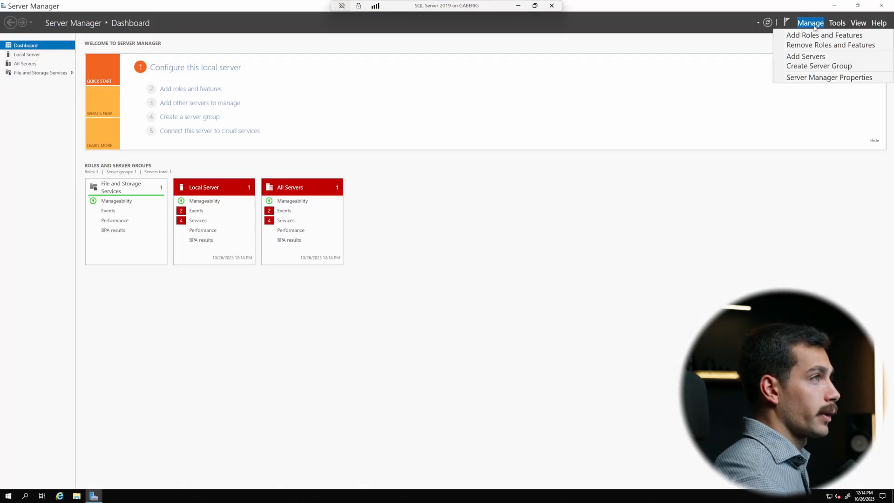
pyautogui.click(836, 23)
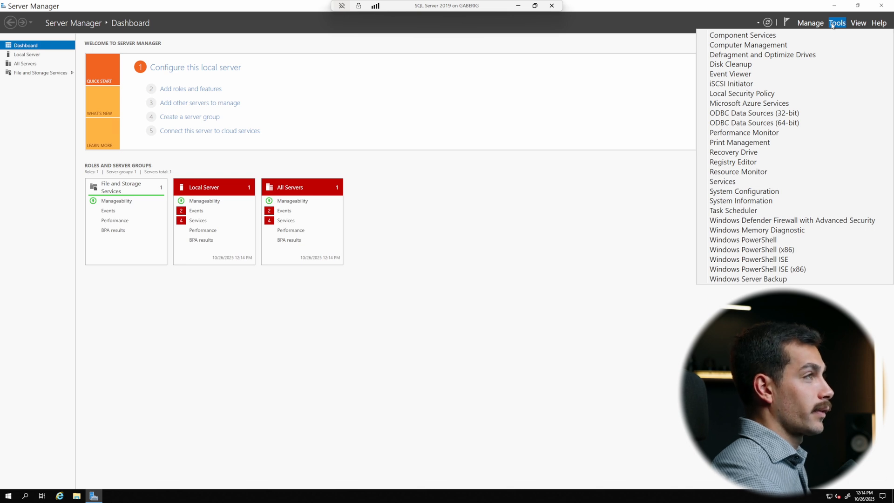
pyautogui.moveTo(748, 278)
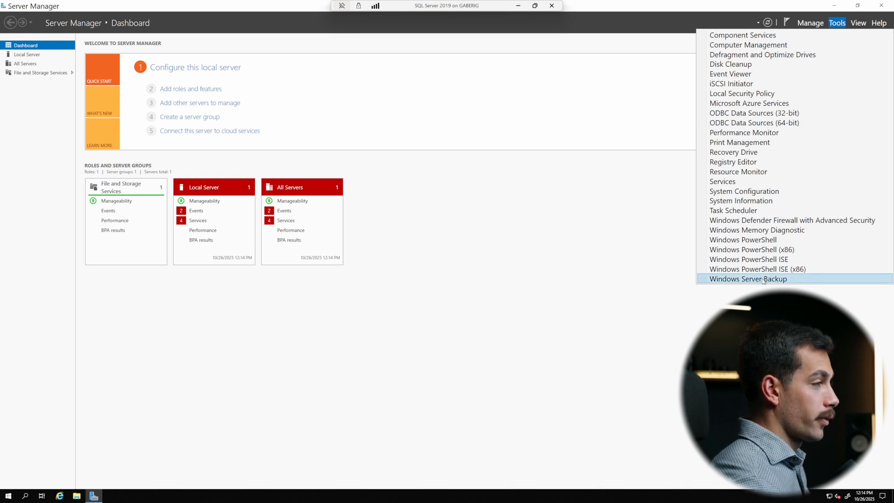
pyautogui.click(748, 278)
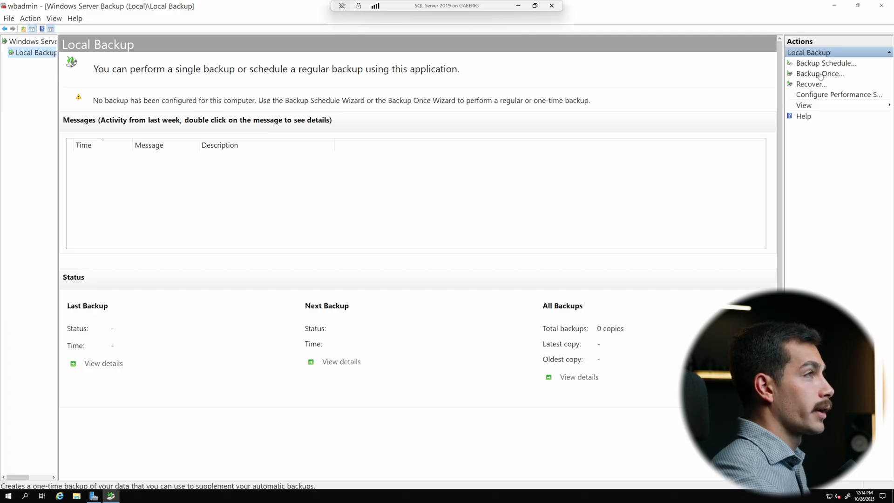
# - Start the Backup Once wizard from the Actions pane
pyautogui.click(819, 72)
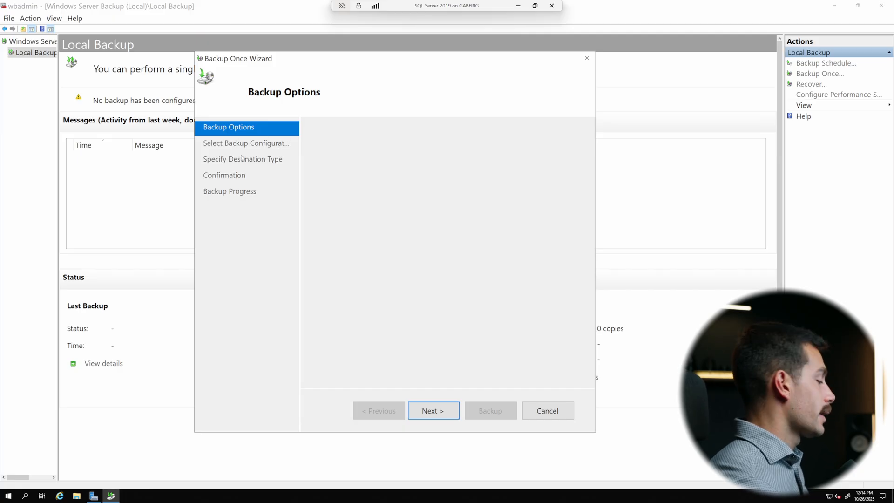
pyautogui.moveTo(365, 207)
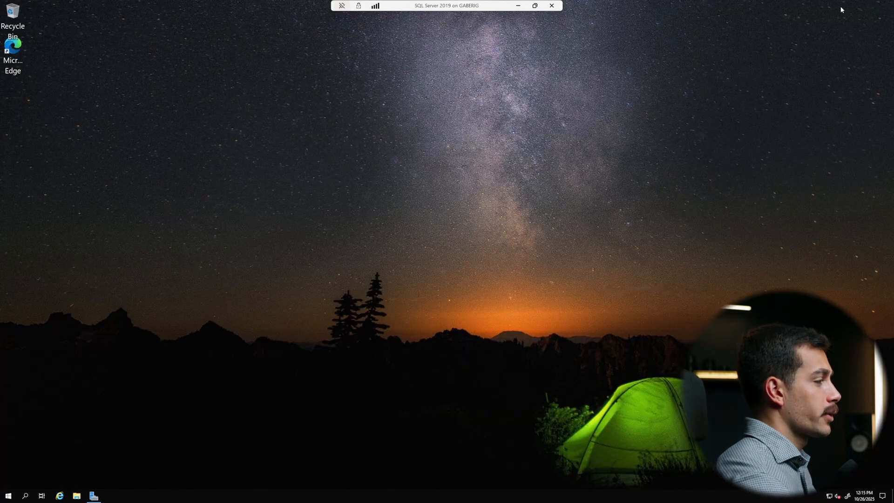
# - Run Get-WindowsFeature filtered to Installed features in admin PowerShell, then minimise it
pyautogui.click(9, 495)
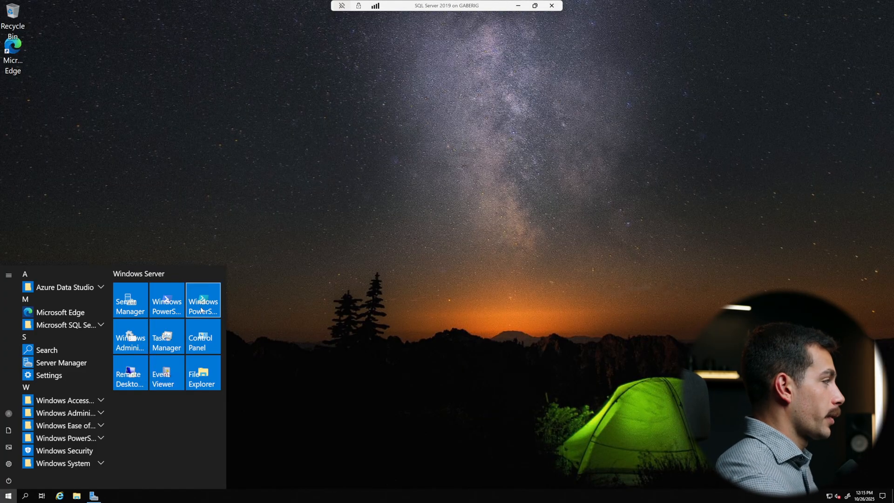
pyautogui.click(202, 301)
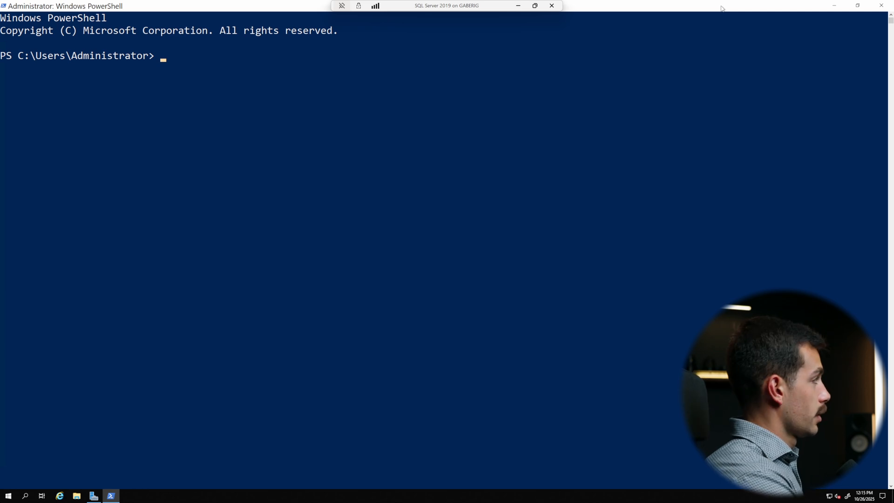
pyautogui.write('Get-')
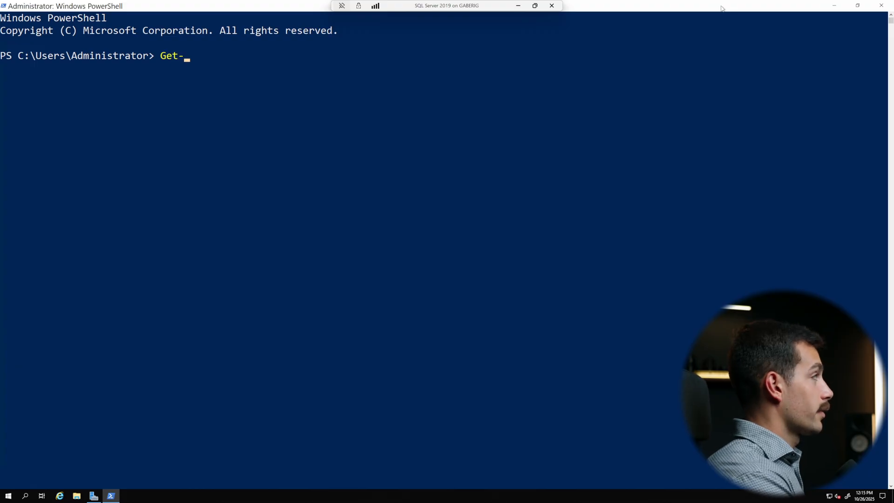
pyautogui.write('Windows')
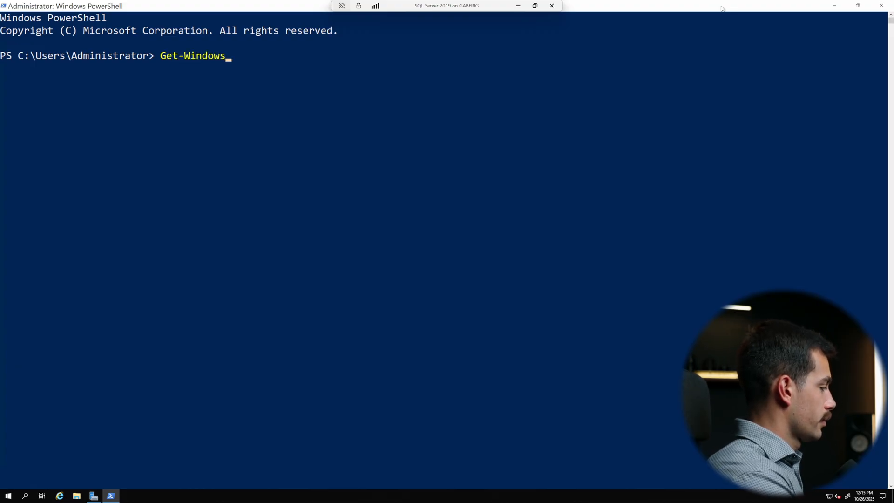
pyautogui.write('Feature')
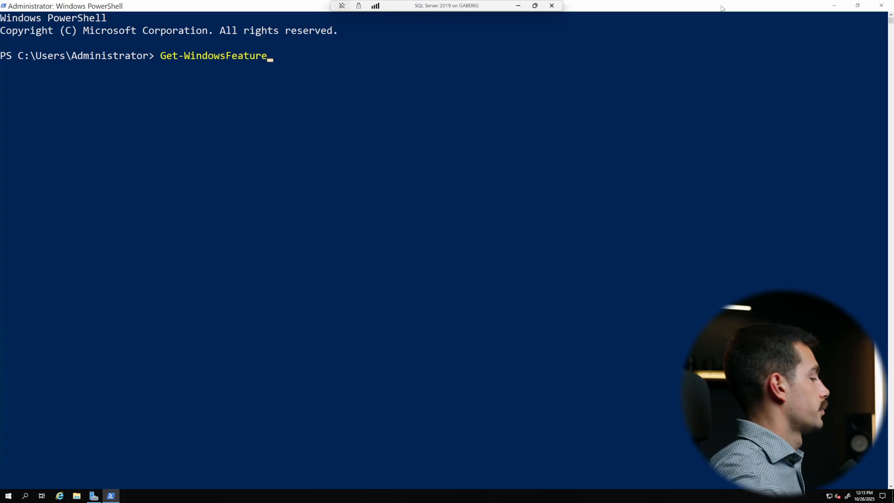
pyautogui.write("| Where-Object {$_.InstallState -eq 'Installed'} | Format-Table DisplayName, Name")
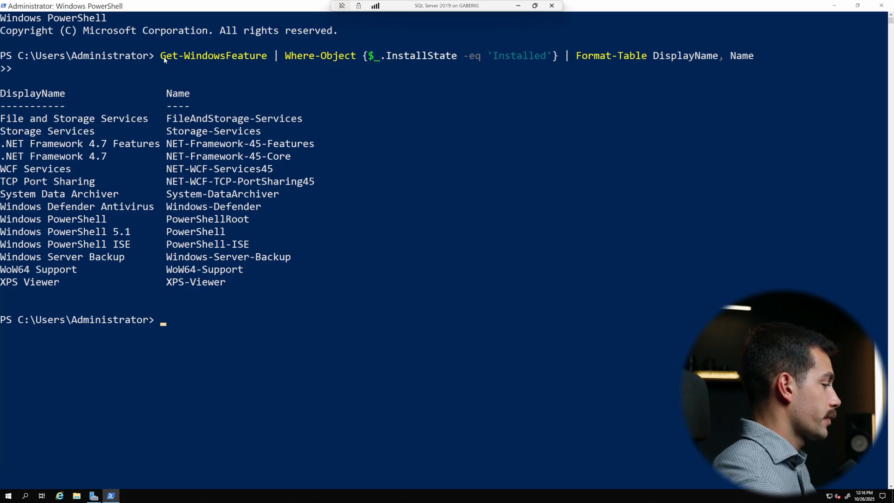
pyautogui.moveTo(272, 164)
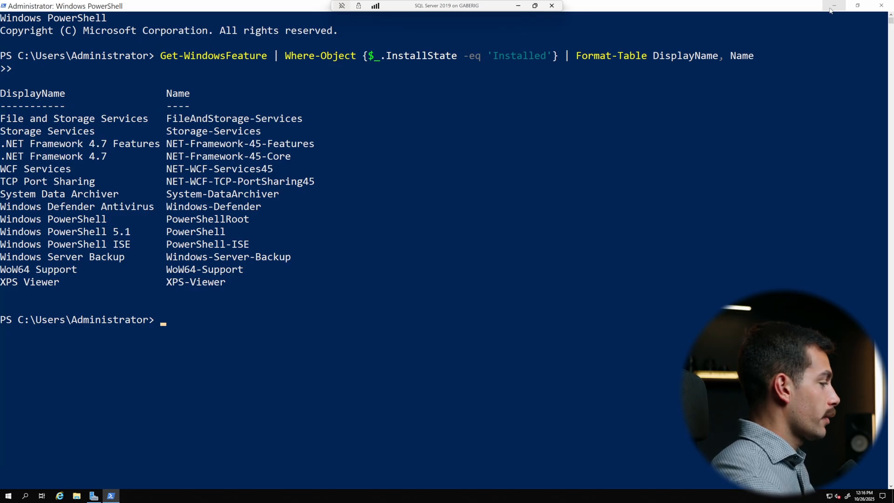
pyautogui.moveTo(834, 7)
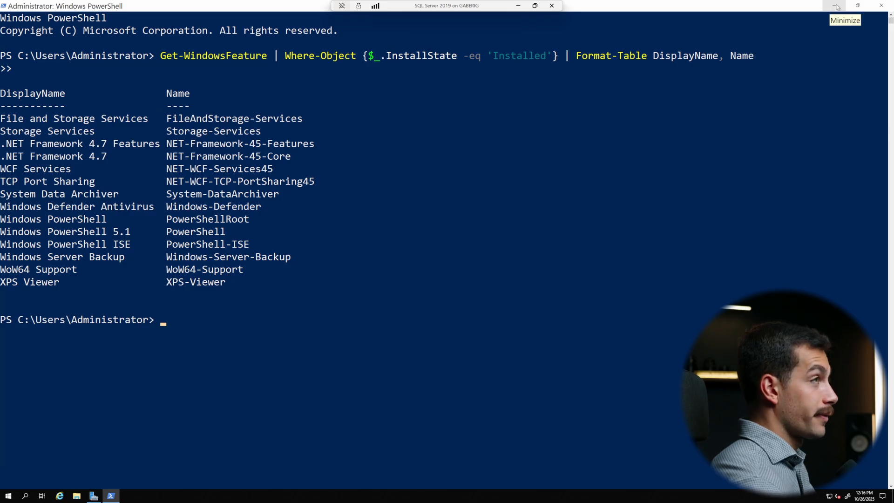
pyautogui.click(836, 6)
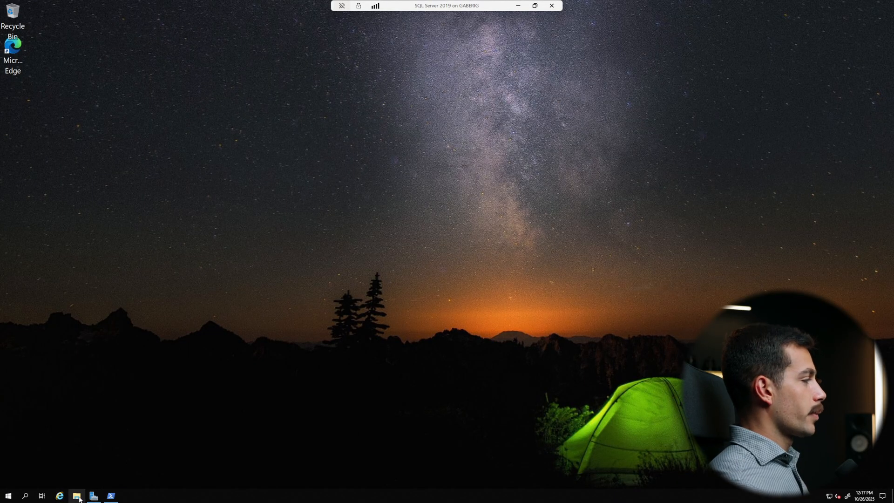
# - Mount the Windows Server 2025 ISO from Downloads and select setup on the DVD drive
pyautogui.click(77, 496)
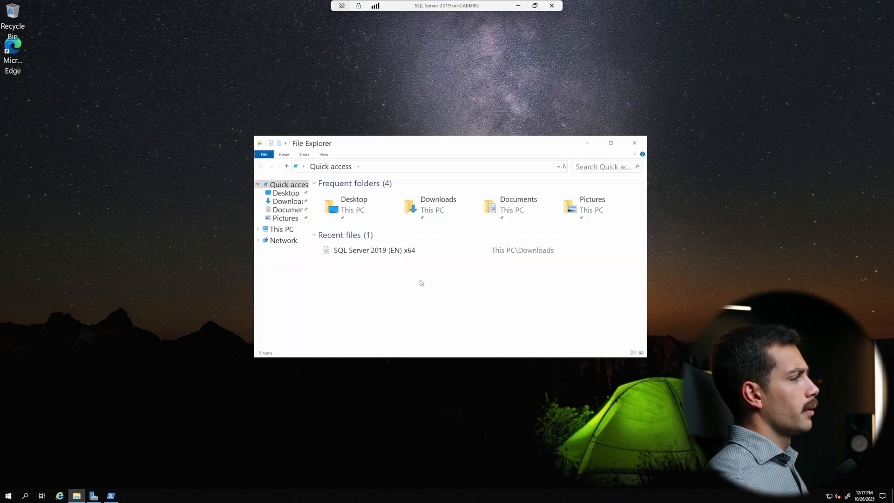
pyautogui.click(374, 249)
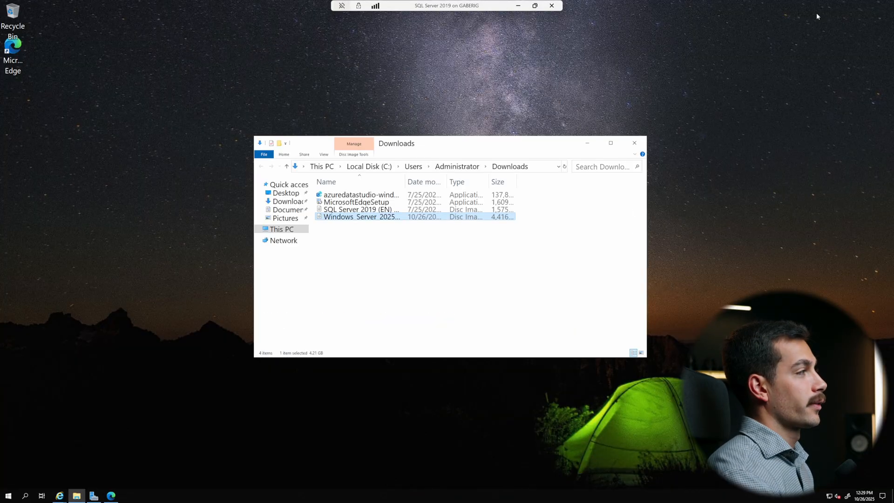
pyautogui.rightClick(360, 216)
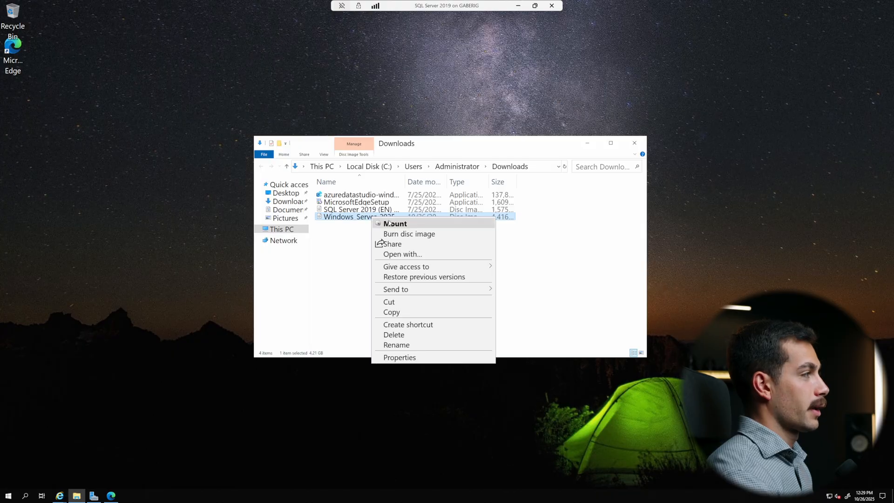
pyautogui.click(394, 224)
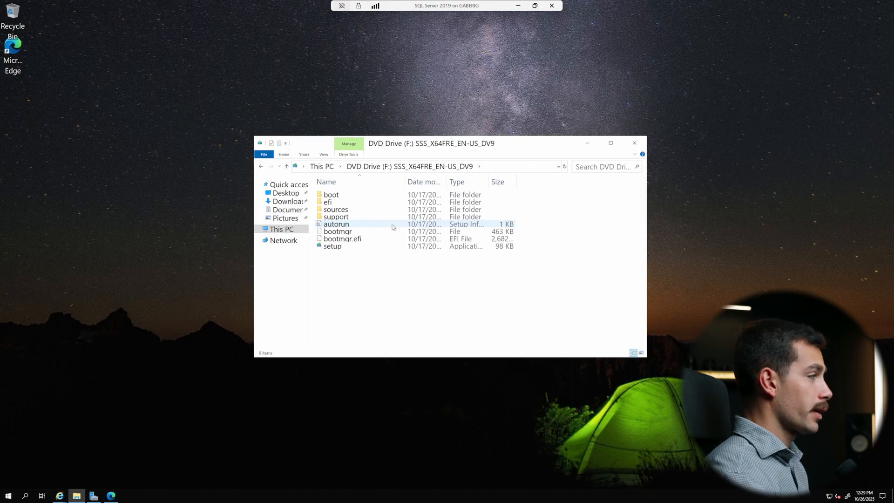
pyautogui.click(332, 246)
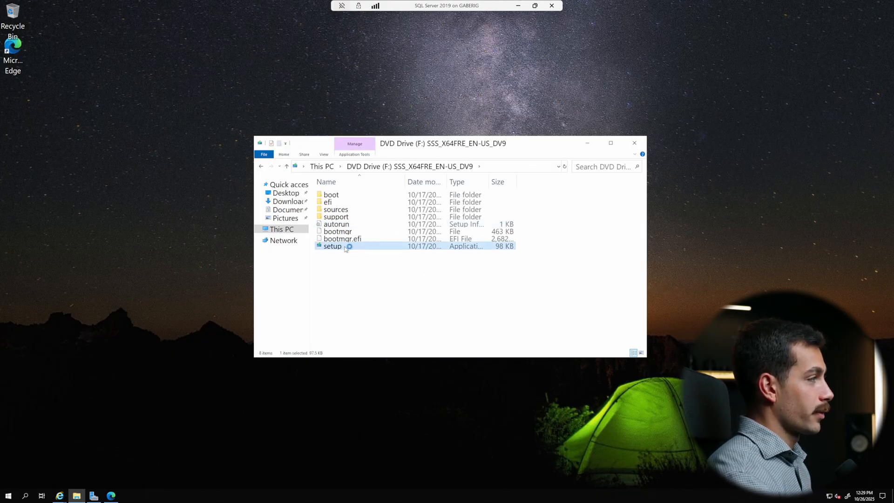
# - Run setup.exe, adjust update download options and relaunch setup to reach Select Image
pyautogui.doubleClick(332, 246)
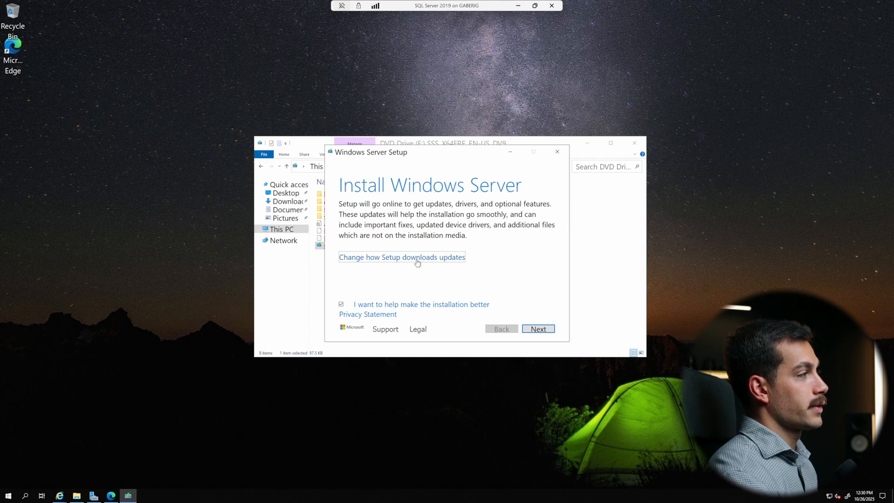
pyautogui.click(401, 257)
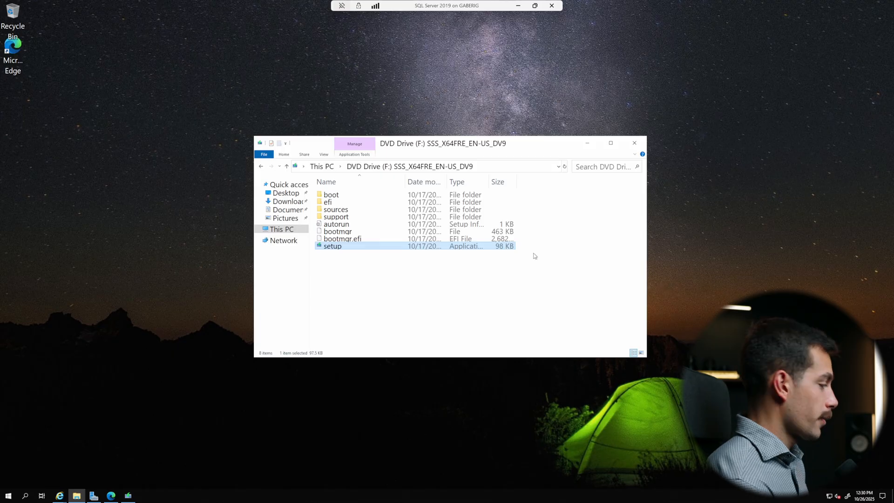
pyautogui.doubleClick(333, 246)
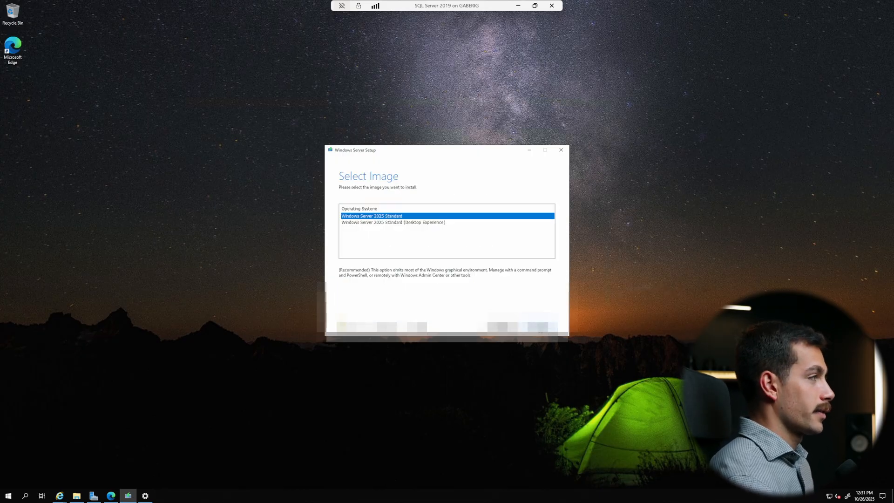
# - Select Windows Server 2025 Standard (Desktop Experience) and continue to the license terms
pyautogui.click(393, 222)
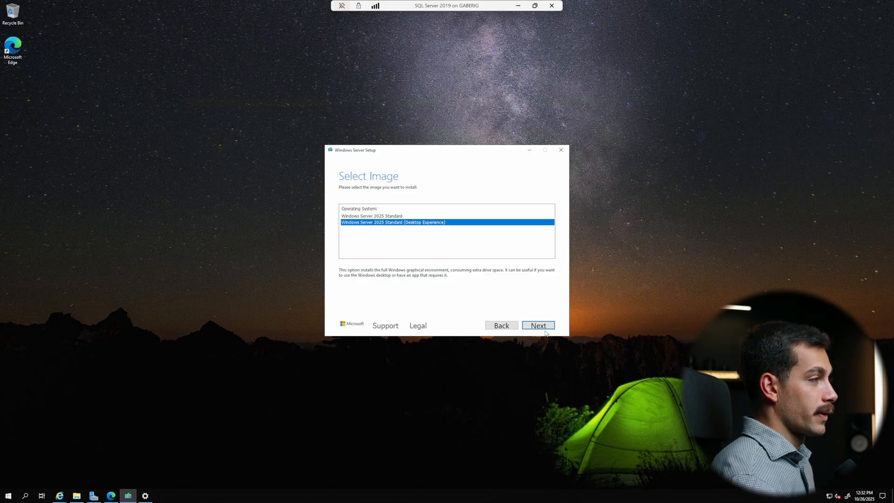
pyautogui.click(537, 325)
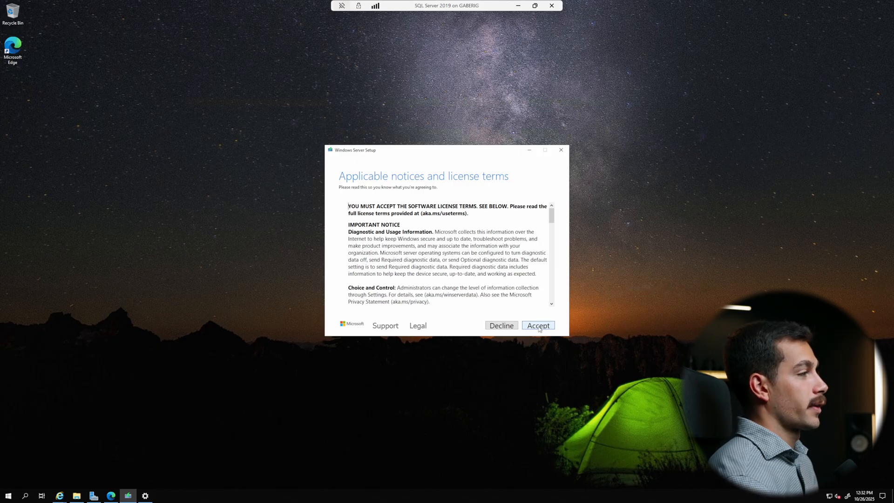
# - Accept the license terms, keep files, settings and apps, and start the upgrade installation
pyautogui.click(537, 325)
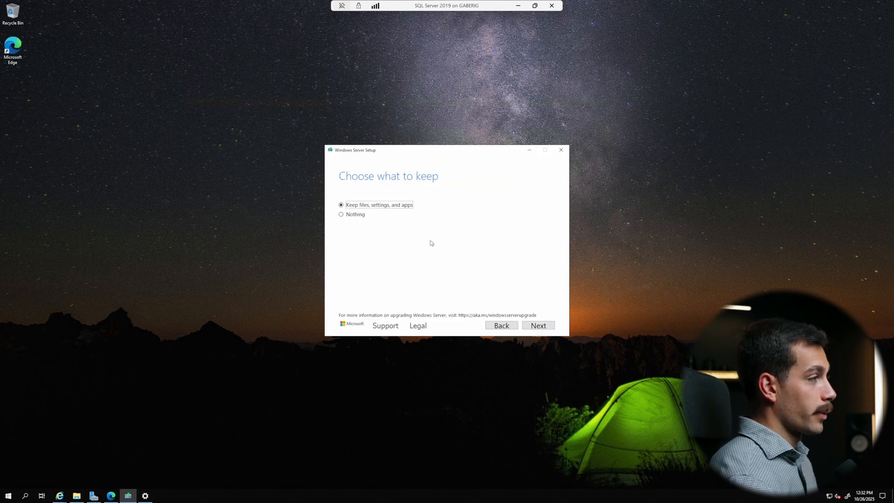
pyautogui.moveTo(417, 234)
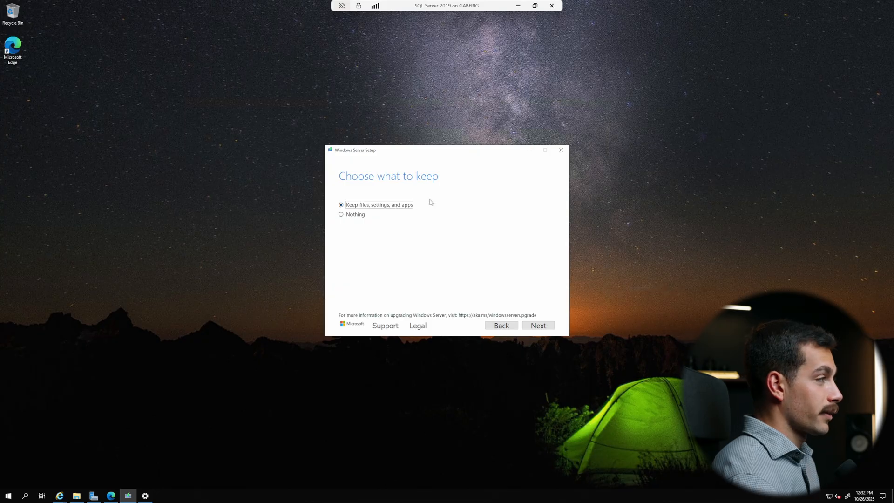
pyautogui.moveTo(359, 222)
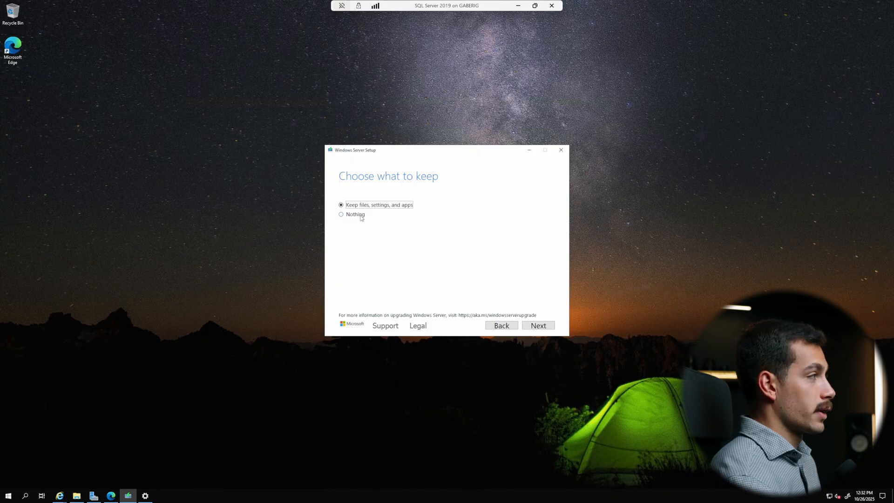
pyautogui.moveTo(459, 225)
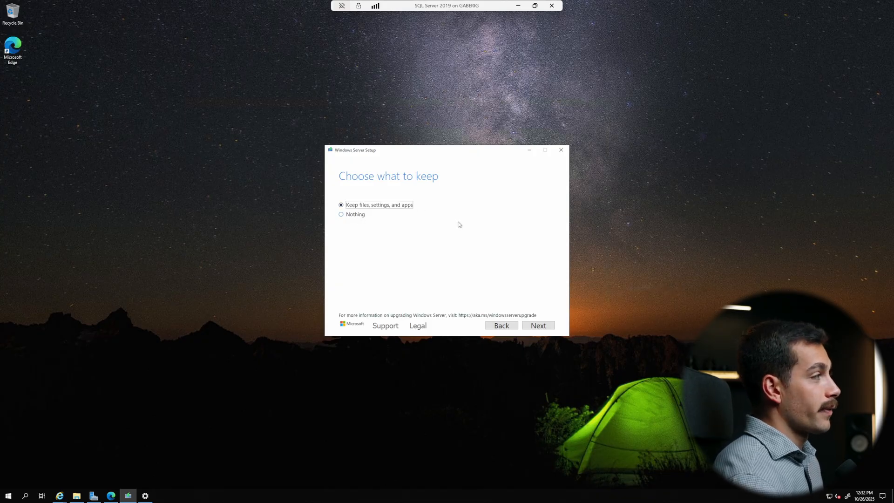
pyautogui.click(537, 325)
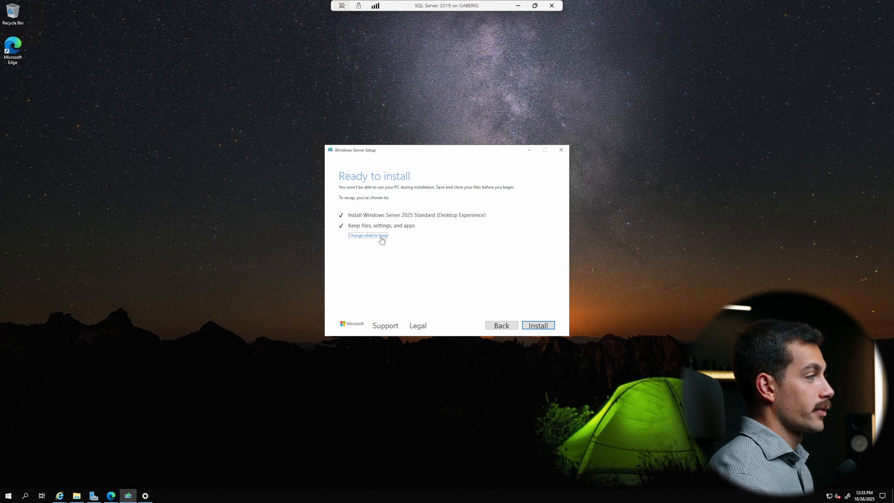
pyautogui.click(368, 235)
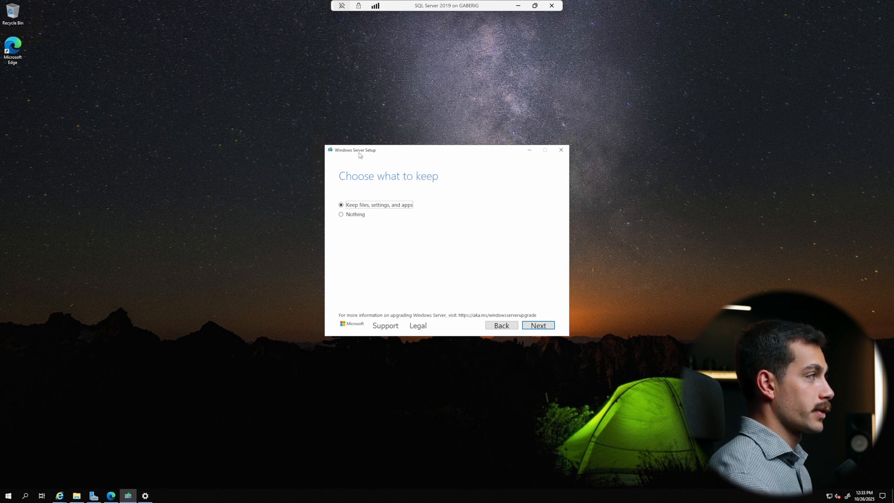
pyautogui.click(537, 325)
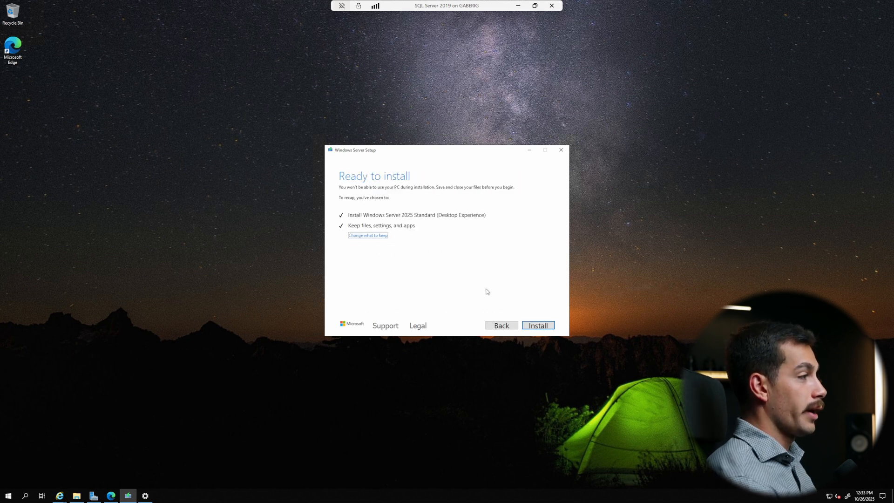
pyautogui.click(537, 325)
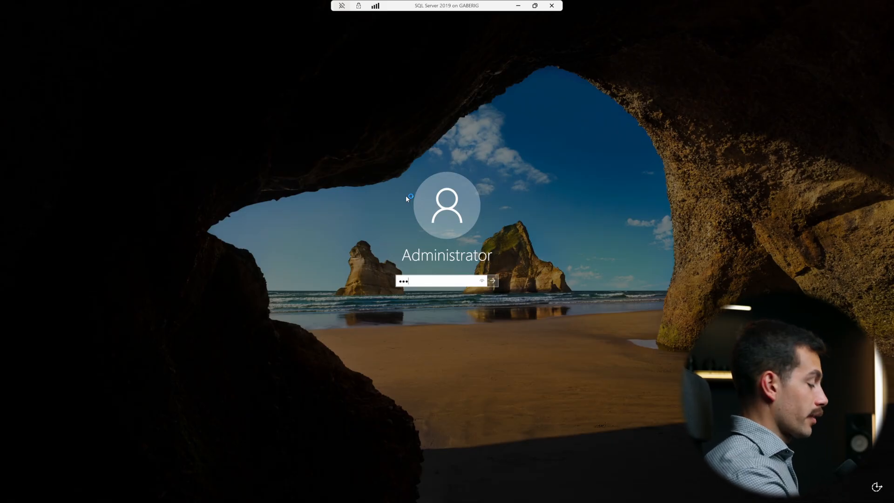
# - Sign in to the upgraded server as Administrator
pyautogui.click(491, 280)
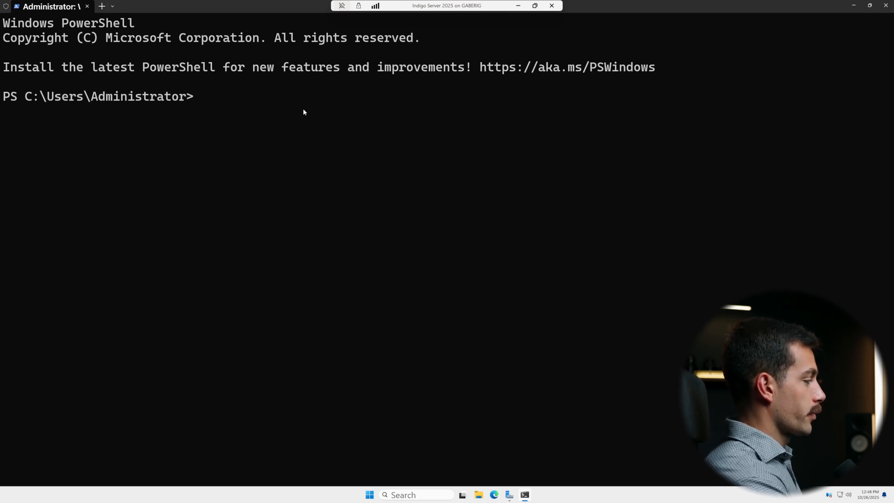
# - Run winver to confirm Windows Server 2025 Standard, then dismiss About Windows
pyautogui.write('winver')
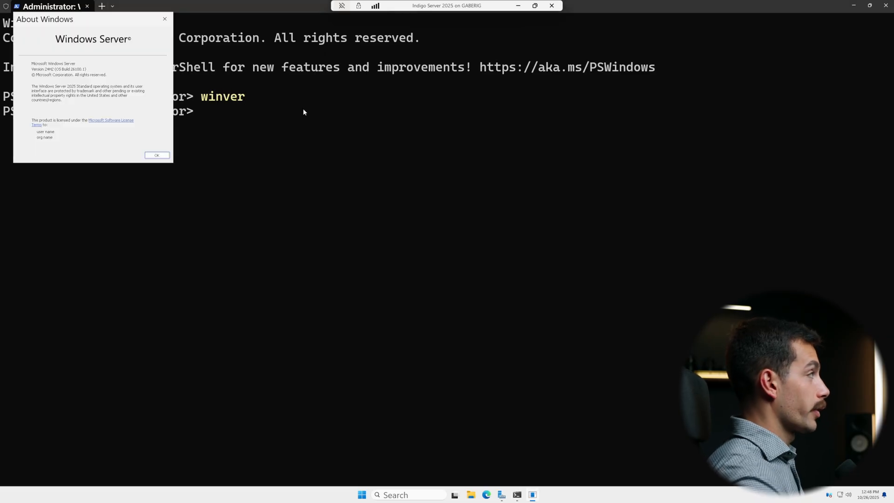
pyautogui.moveTo(45, 19); pyautogui.dragTo(339, 136)
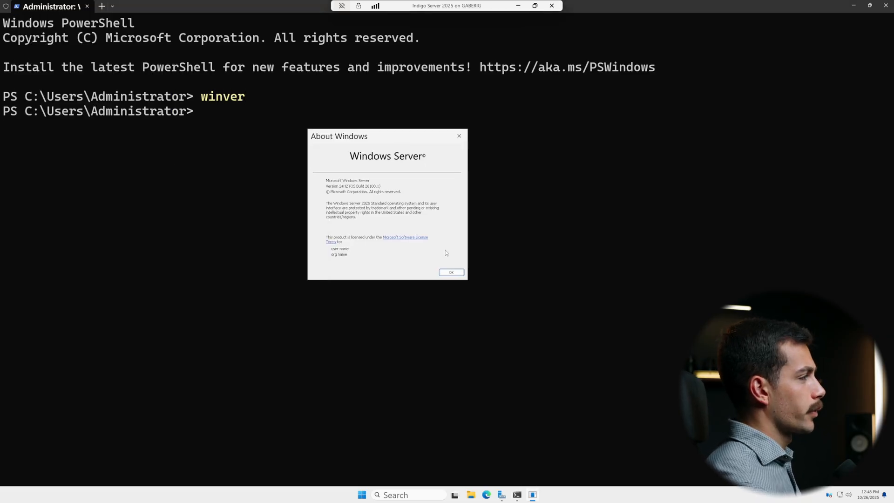
pyautogui.click(450, 272)
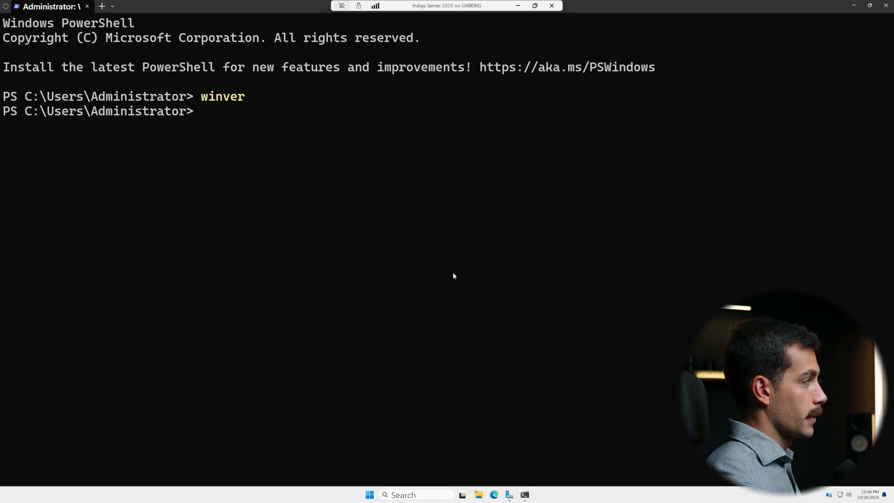
pyautogui.moveTo(438, 234)
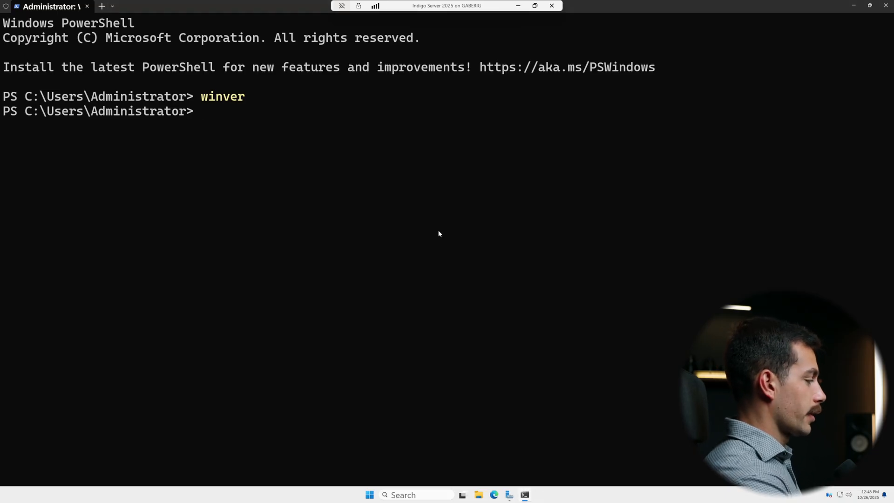
# - Run Get-WindowsFeature filtered to Installed and review the roles and features list
pyautogui.write("Get-WindowsFeature | Where-Object {$_.InstallState -eq 'Installed'}")
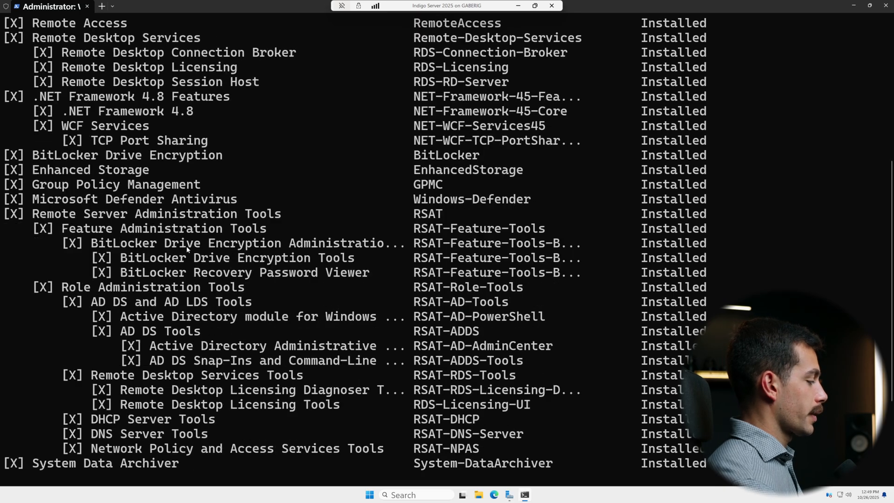
pyautogui.scroll(-3)
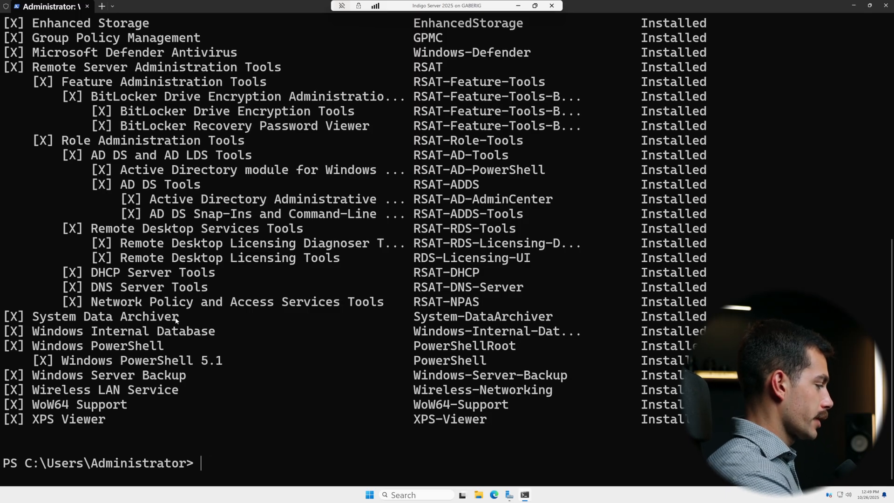
# - Run slmgr /xpr to confirm permanent activation and dismiss the notice
pyautogui.write('slmgr /xpr')
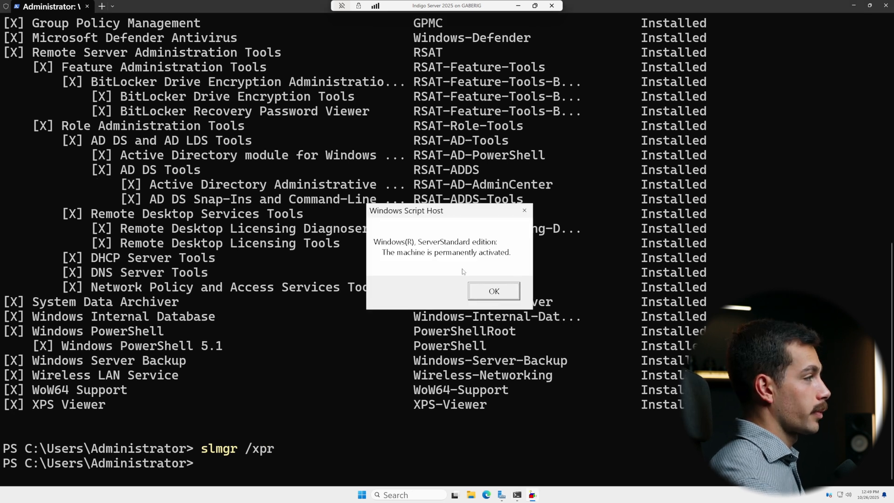
pyautogui.click(493, 291)
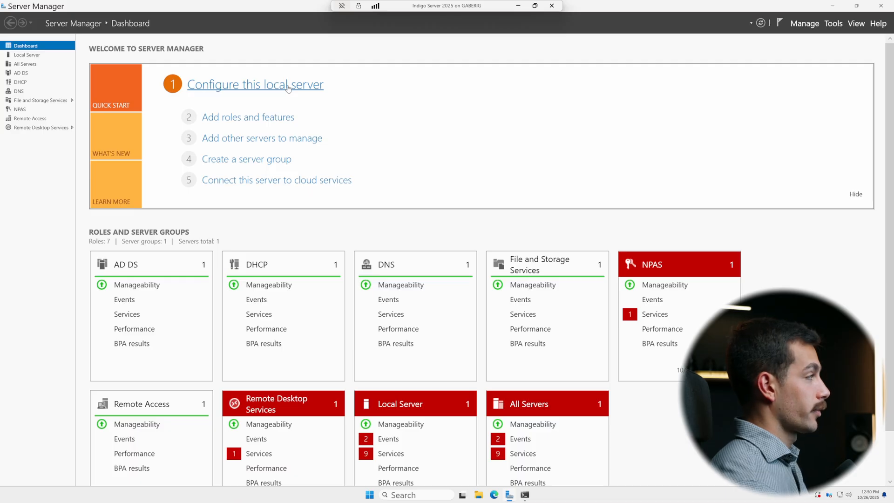
pyautogui.moveTo(280, 154)
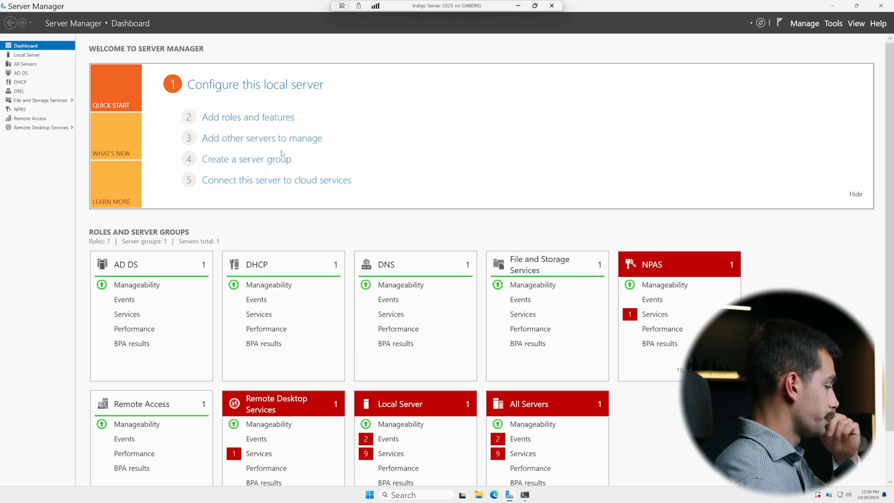